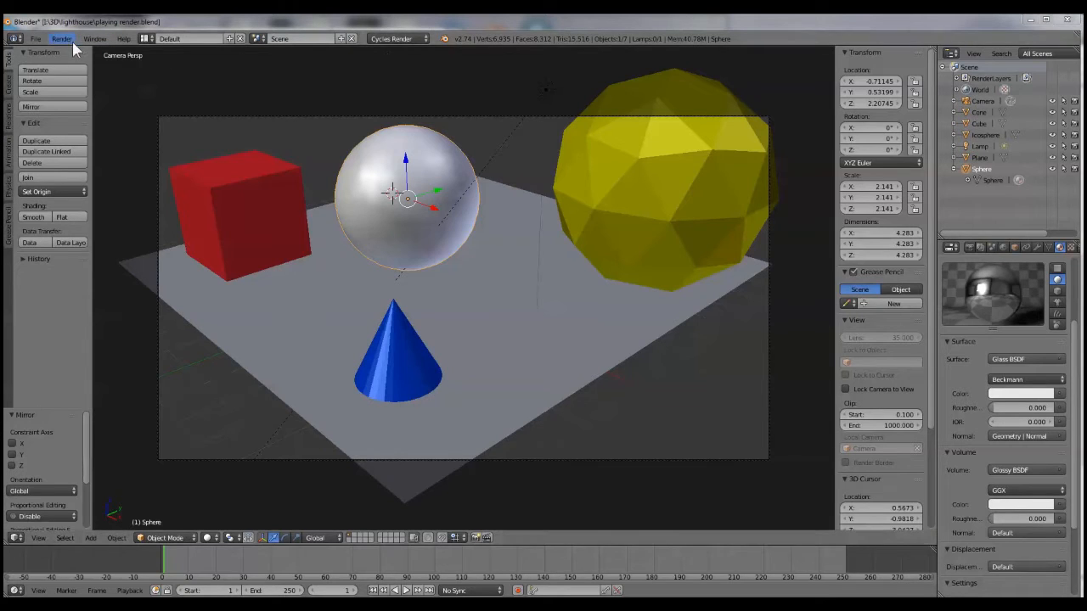
# Render the current frame with Cycles via Render > Render Image.
pyautogui.click(61, 39)
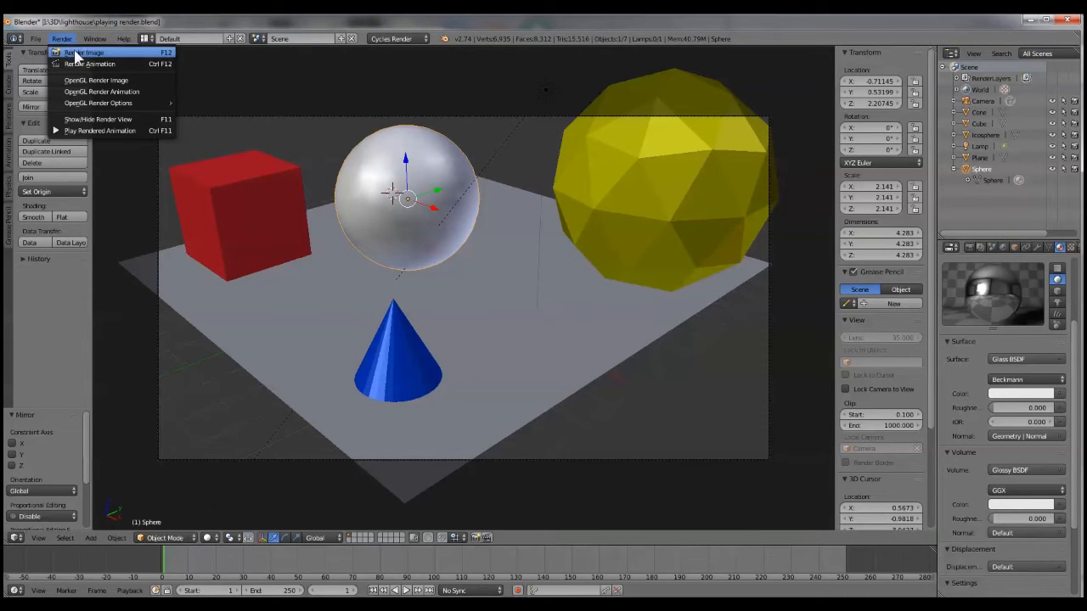
pyautogui.click(83, 52)
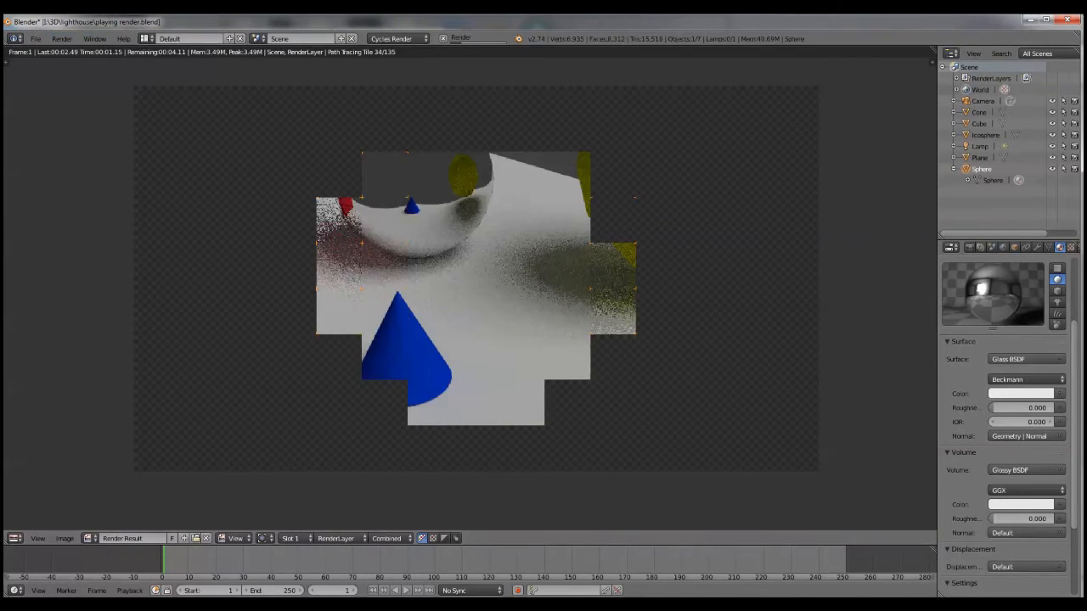